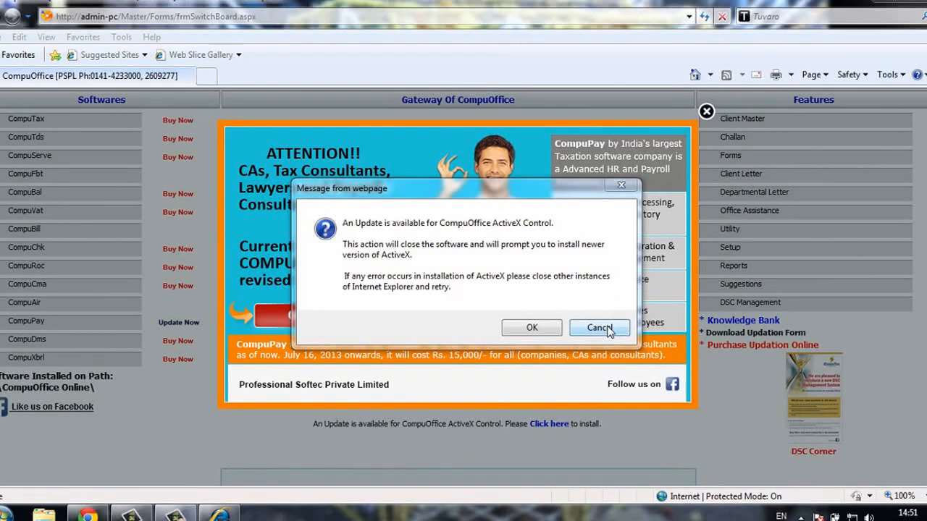
Step: Dismiss the ActiveX update prompt and the CompuPay ATTENTION popup to reveal the gateway page
left_click(599, 327)
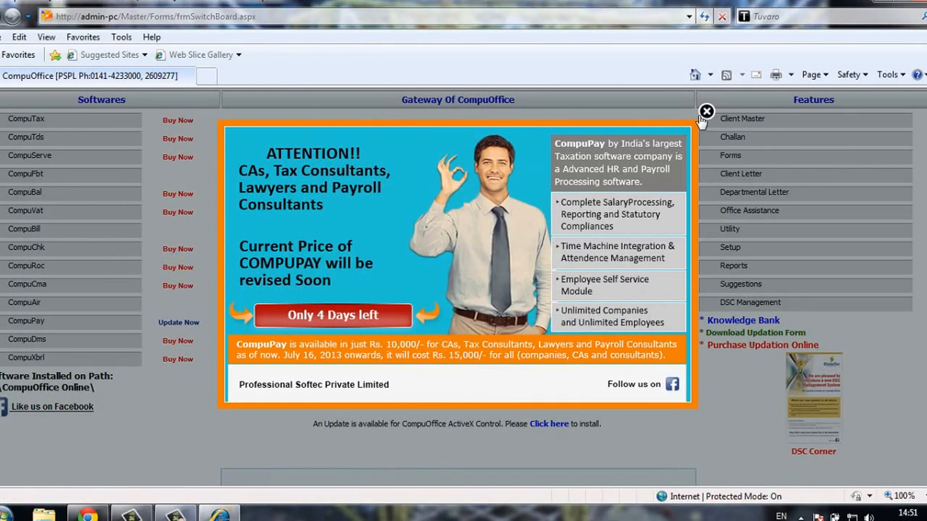
left_click(707, 113)
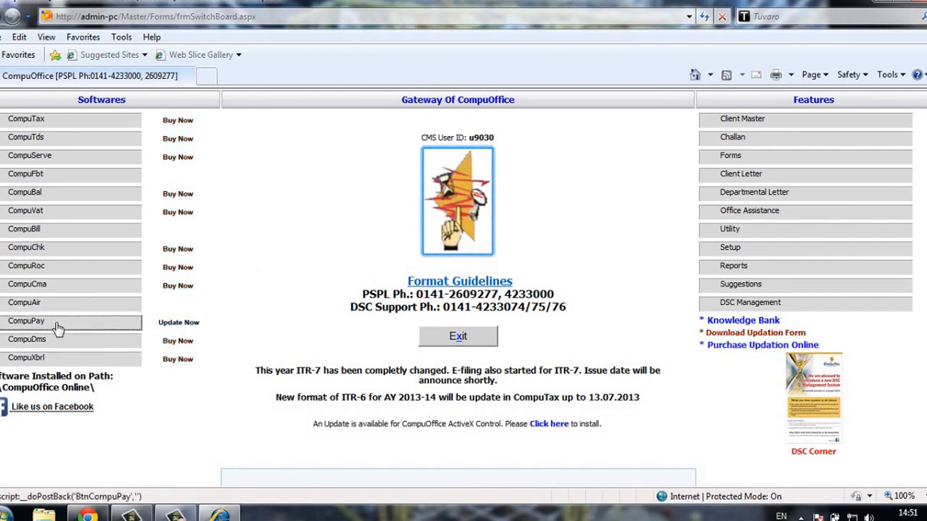
Step: Launch CompuPay, start Compute Salary and open WANDERLAND REAL ESTATES PVT.LTD's payroll dashboard
left_click(26, 321)
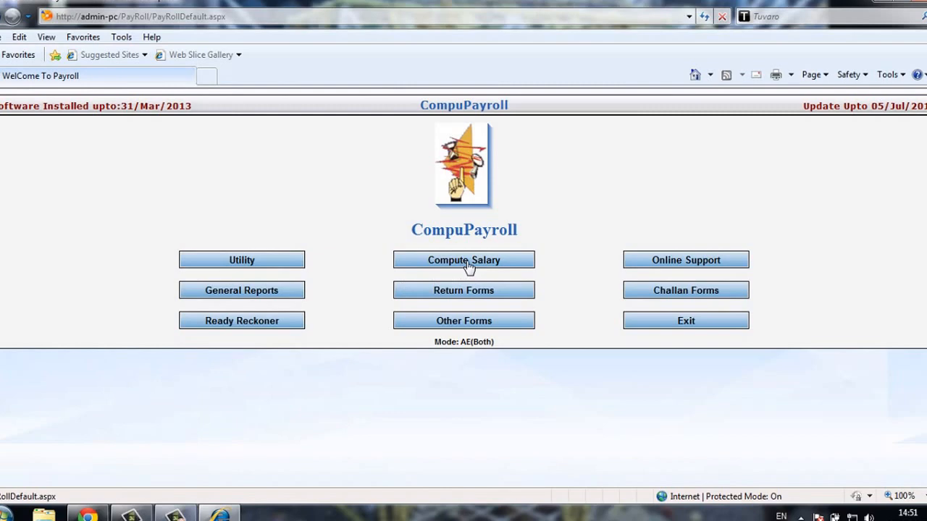
left_click(464, 260)
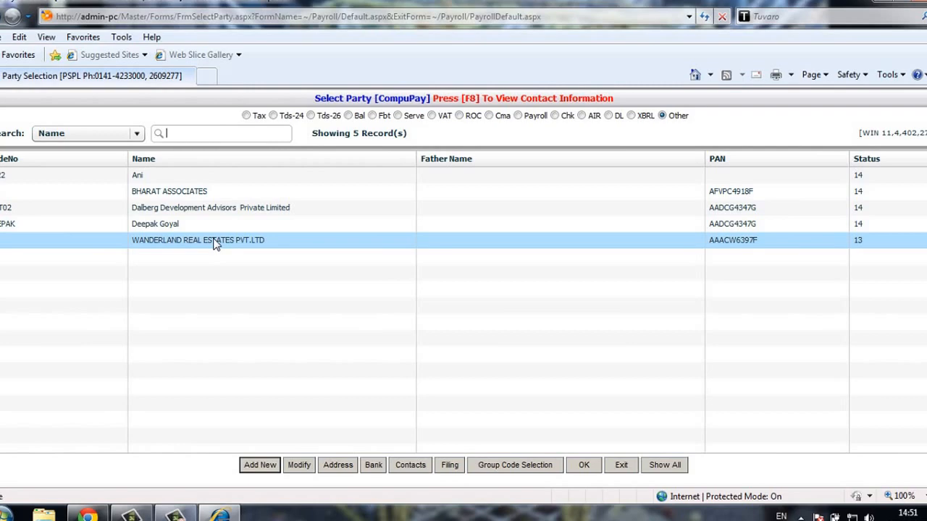
double_click(197, 240)
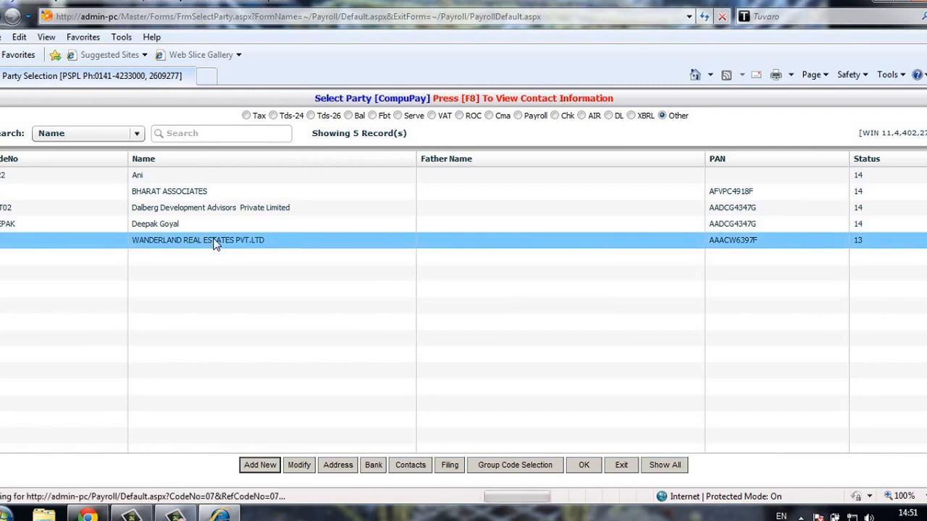
double_click(197, 241)
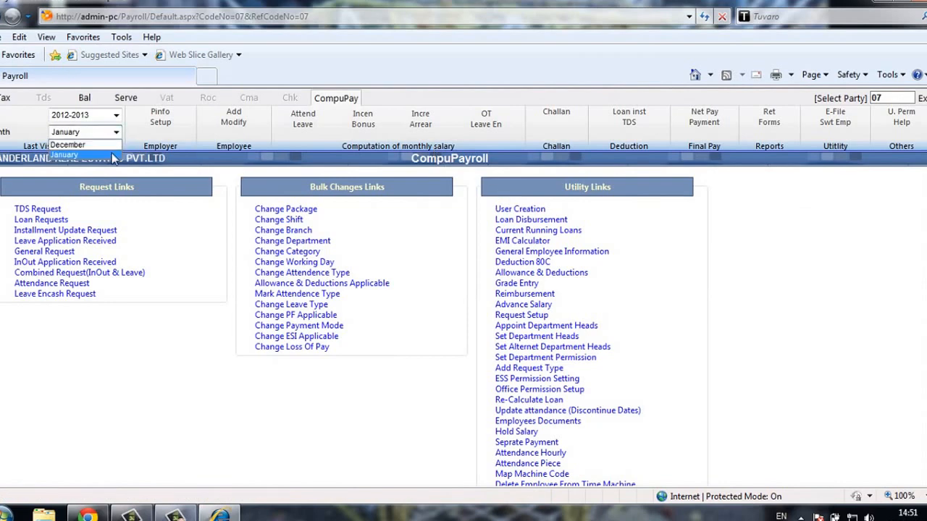
Step: Set the payroll month to January and open the Change Package bulk utility
left_click(65, 132)
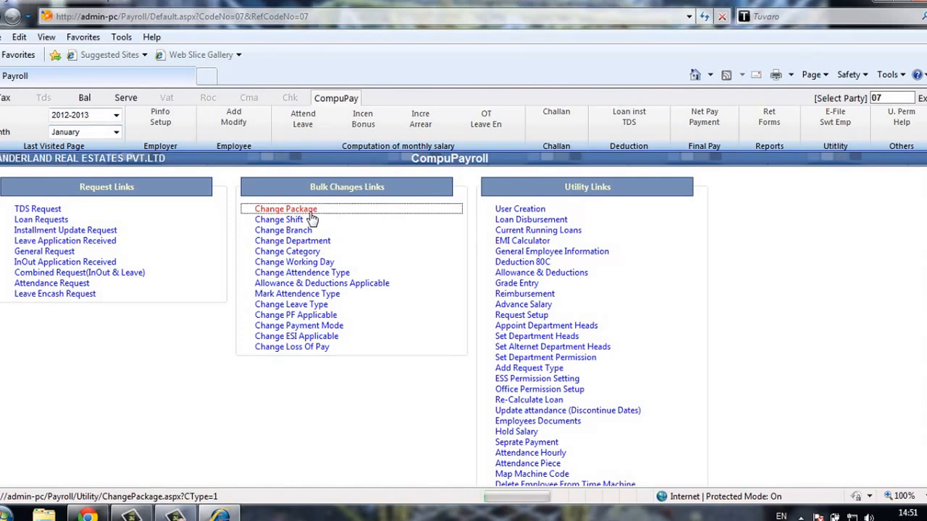
left_click(284, 208)
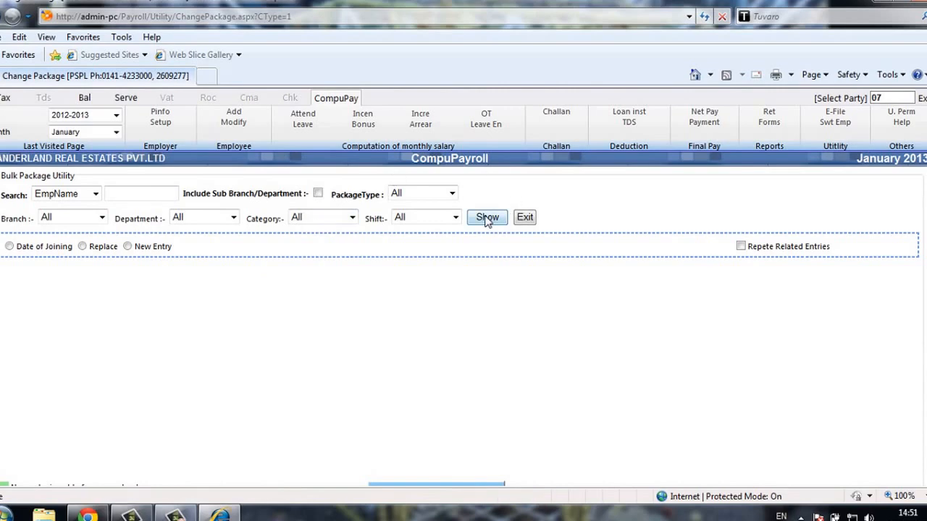
Step: List employees, repeat related entries, assign Package43-10963 and Package17-12050, and save with Change Now
left_click(486, 217)
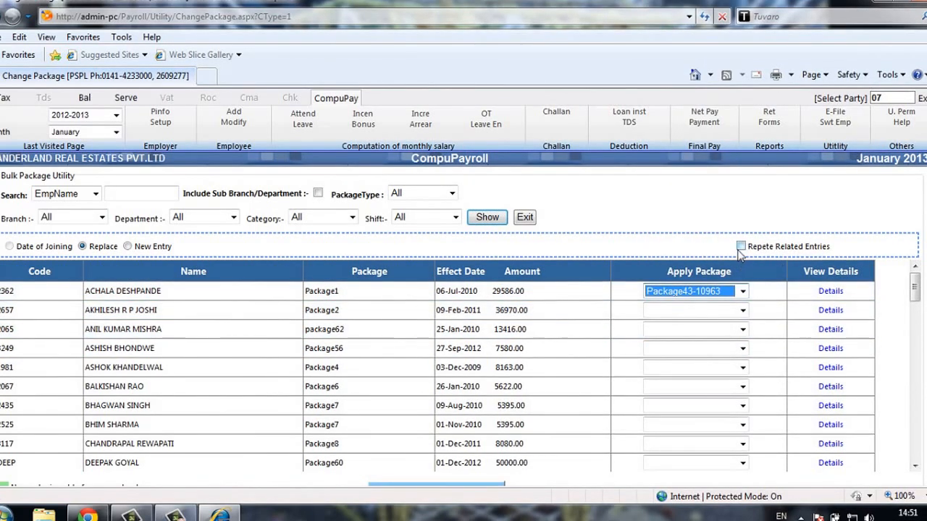
left_click(742, 246)
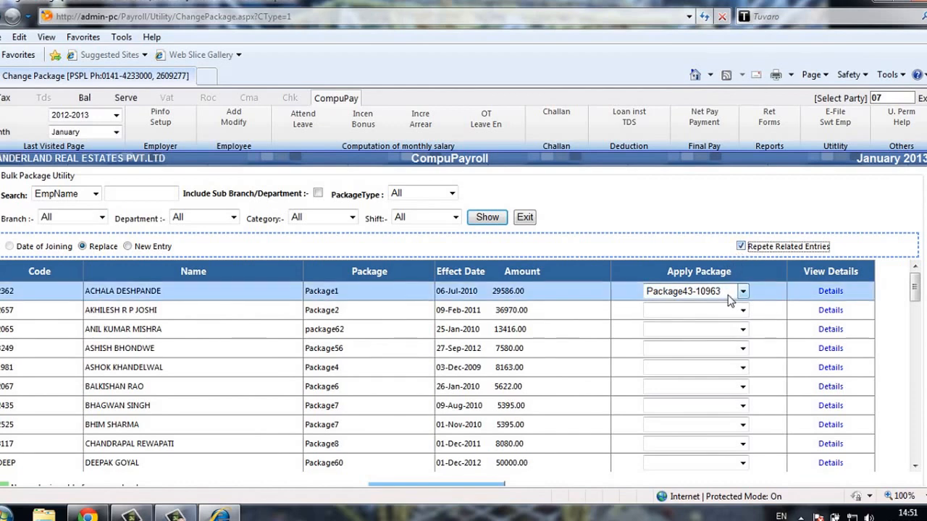
left_click(742, 291)
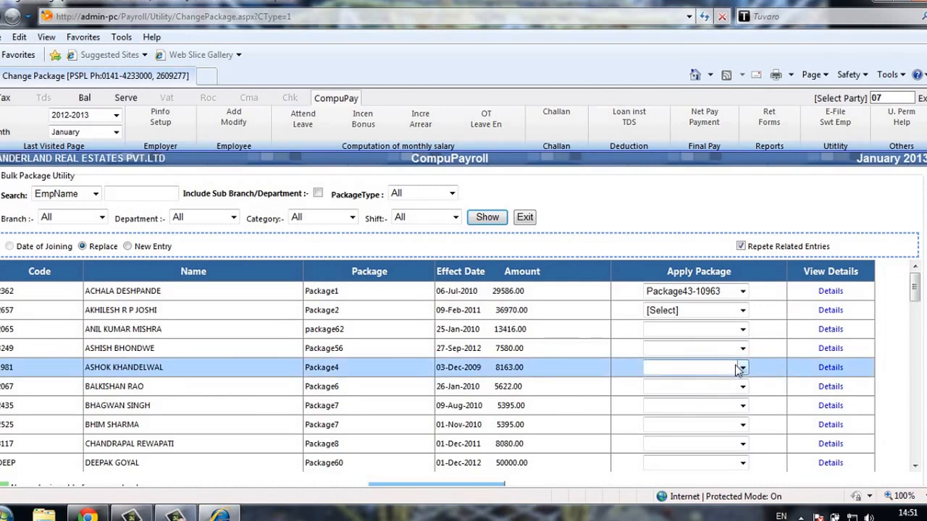
left_click(694, 405)
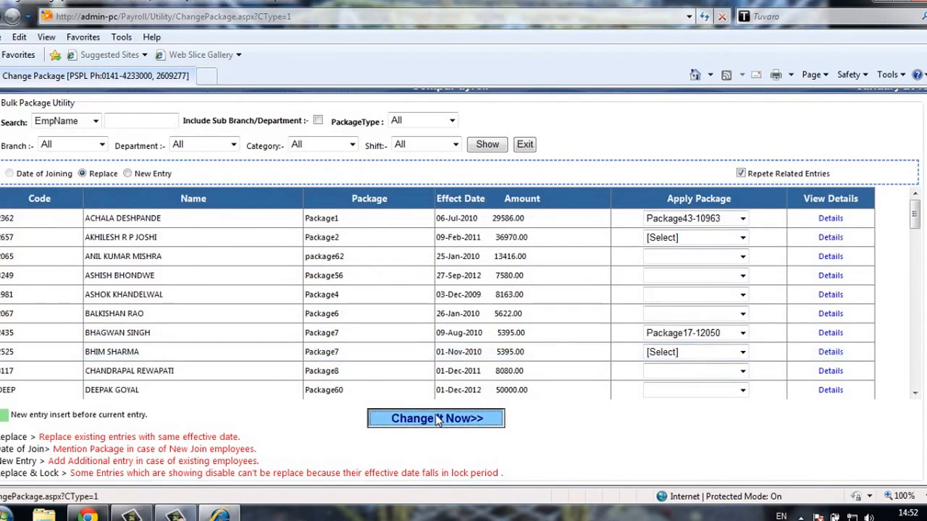
left_click(435, 417)
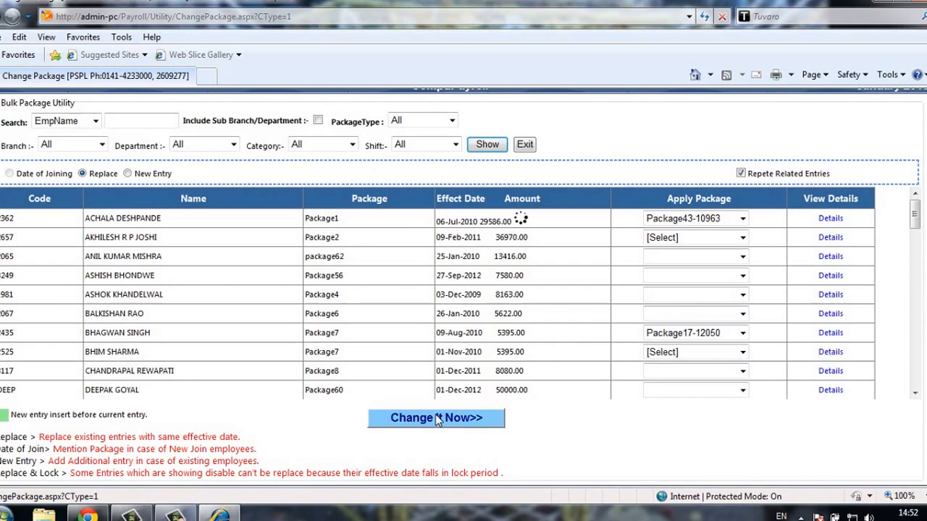
scroll("down", 3)
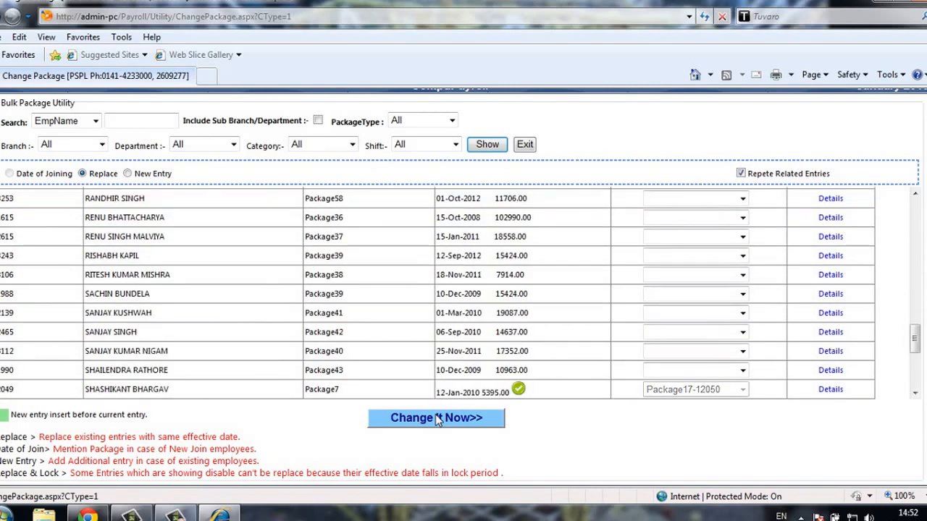